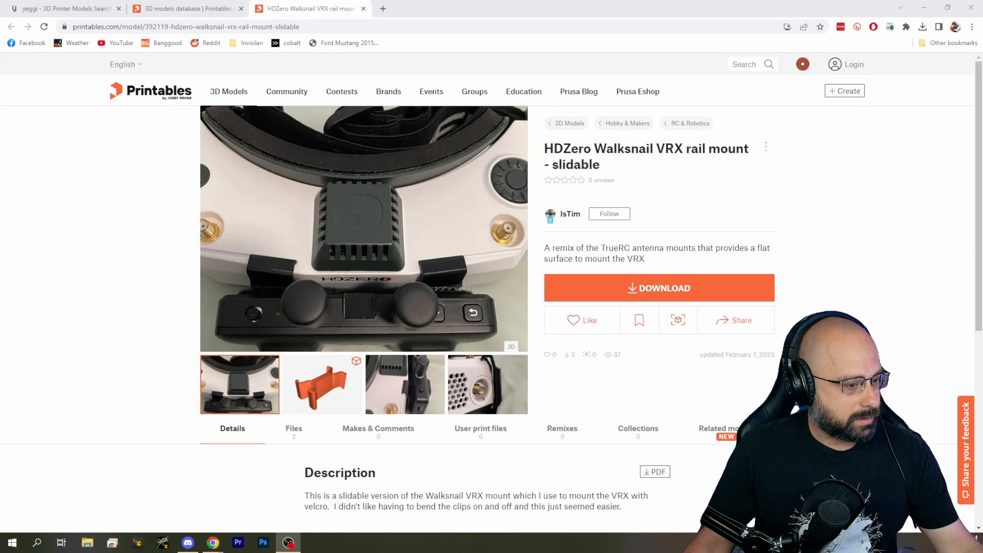
- Switch from the Printables VRX mount page to the Betaflight Configurator window
click(295, 542)
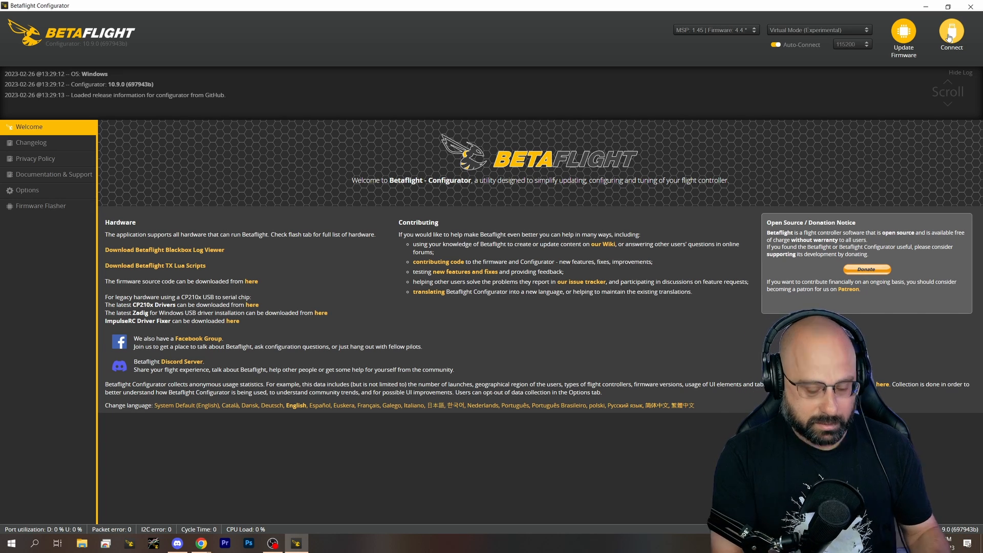
- Reconnect to the MAMBAF722 on COM5 and dismiss the uncalibrated accelerometer warning
click(950, 36)
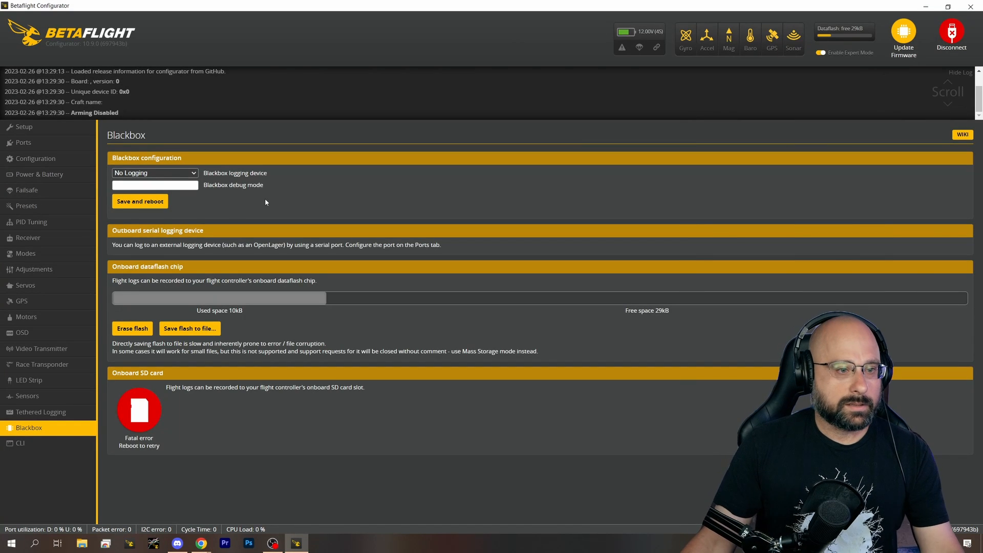
mouse_move(307, 239)
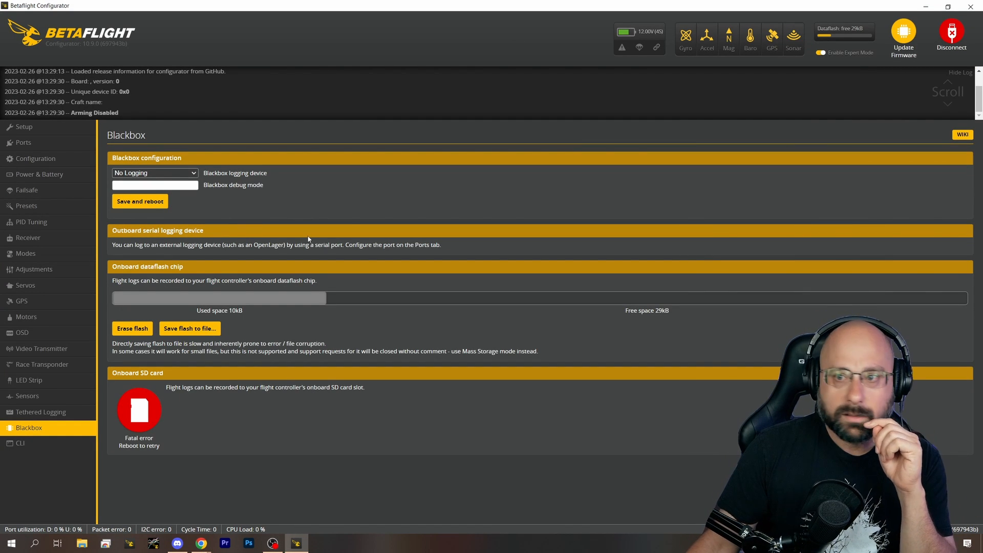
click(951, 36)
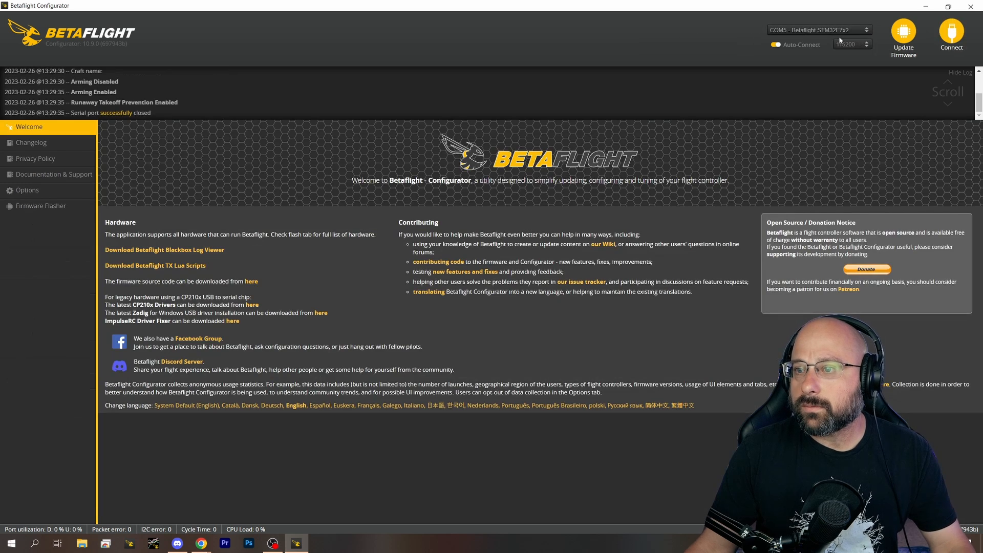
click(950, 32)
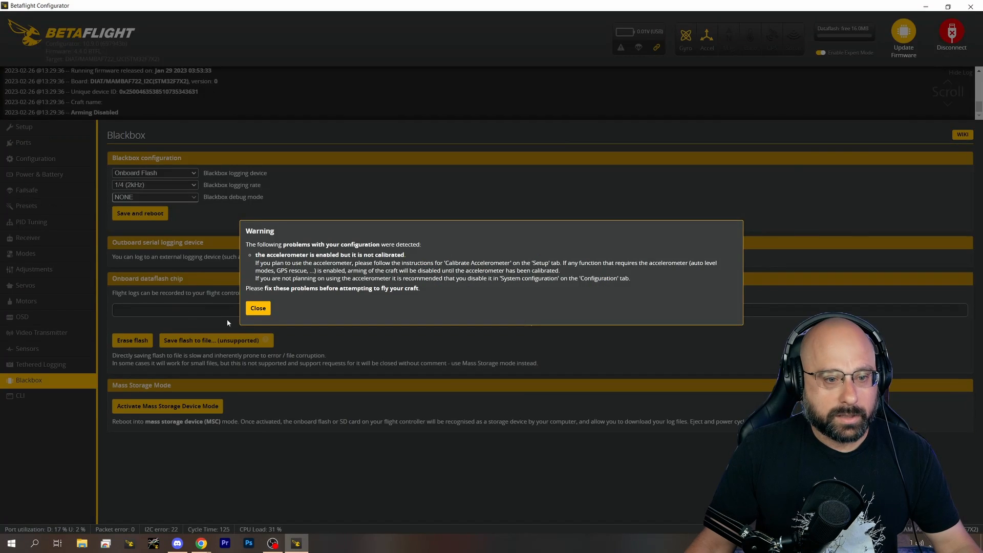
click(31, 221)
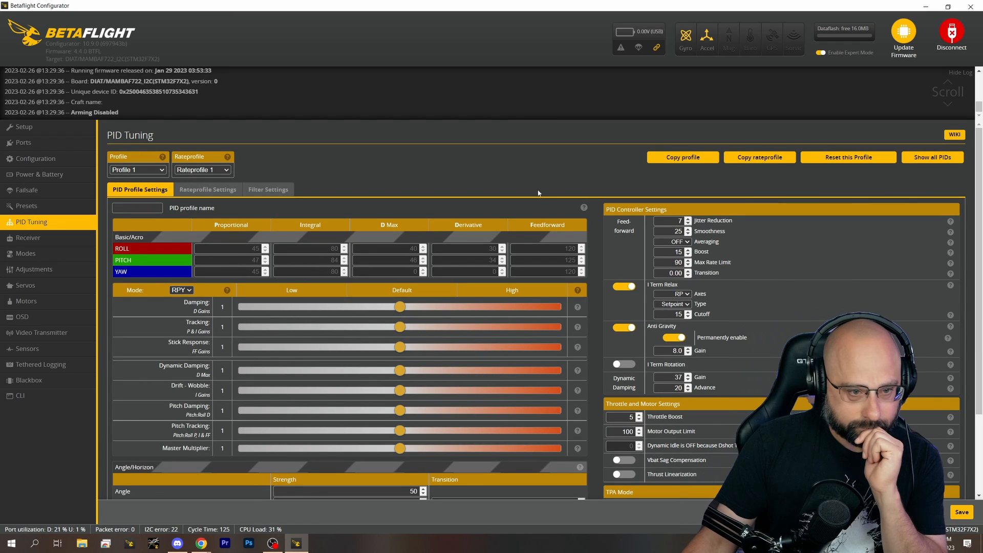
mouse_move(441, 157)
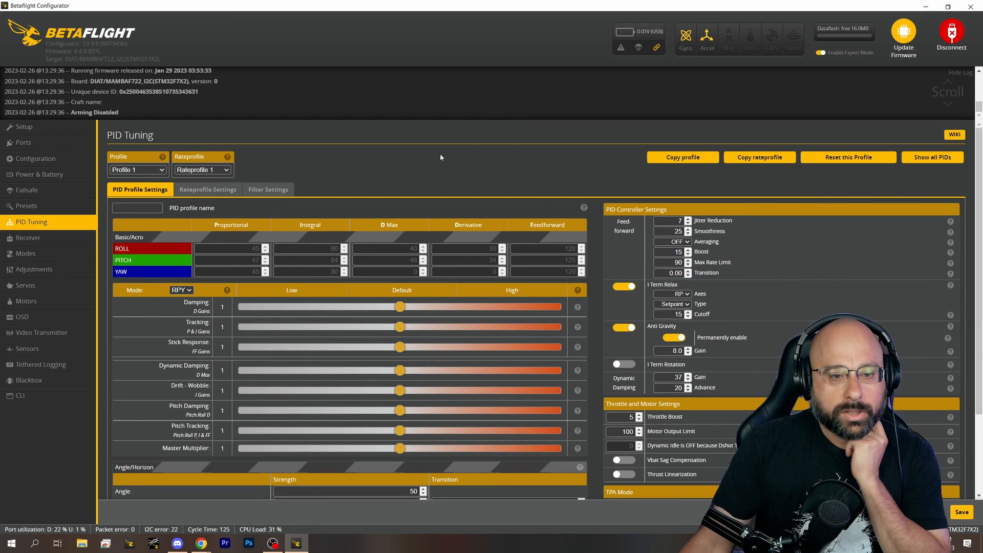
scroll(down, 3)
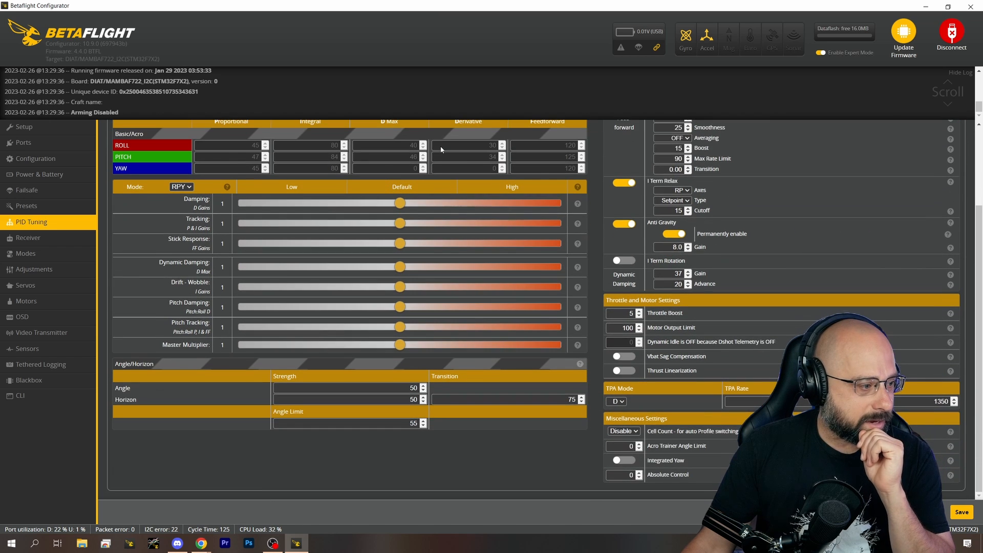
mouse_move(436, 170)
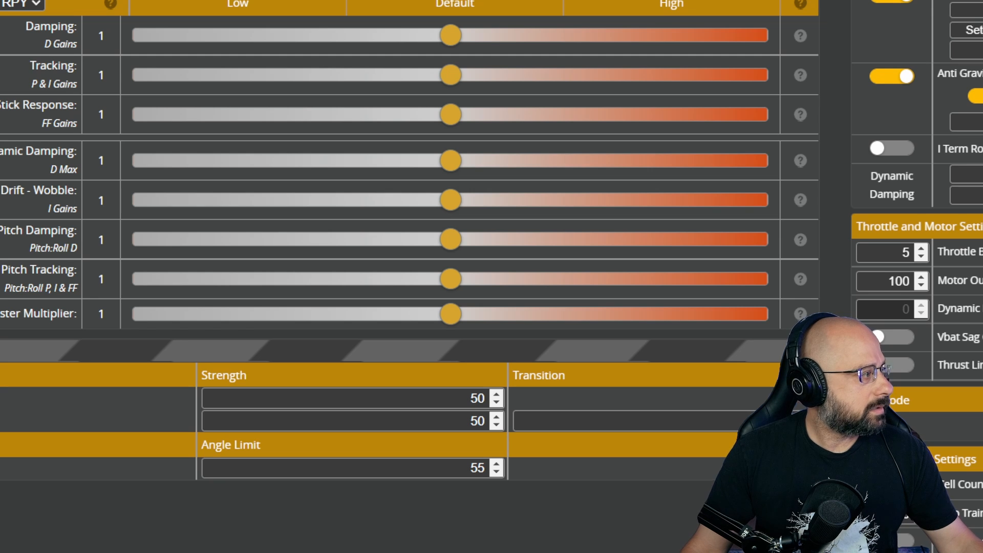
scroll(down, 3)
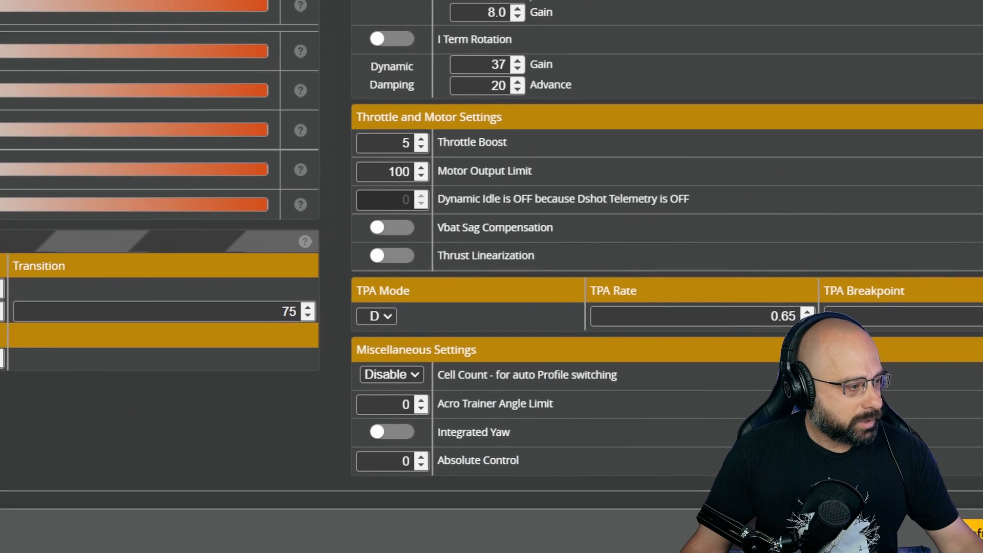
click(389, 374)
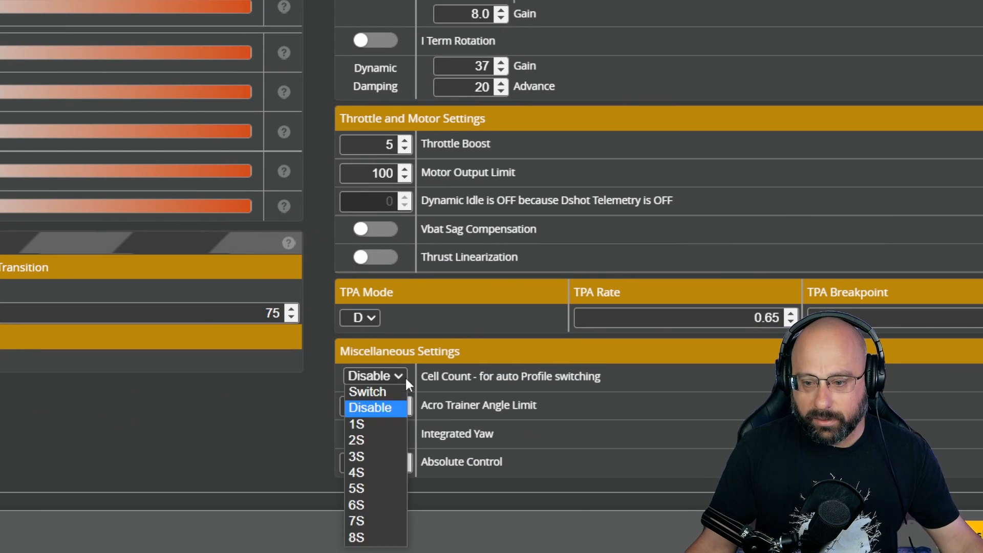
mouse_move(574, 365)
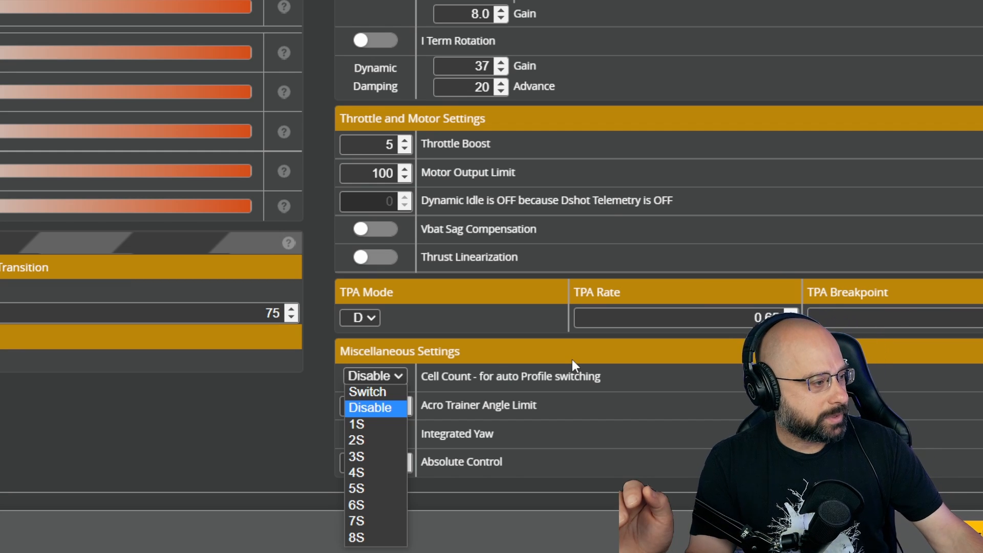
mouse_move(35, 458)
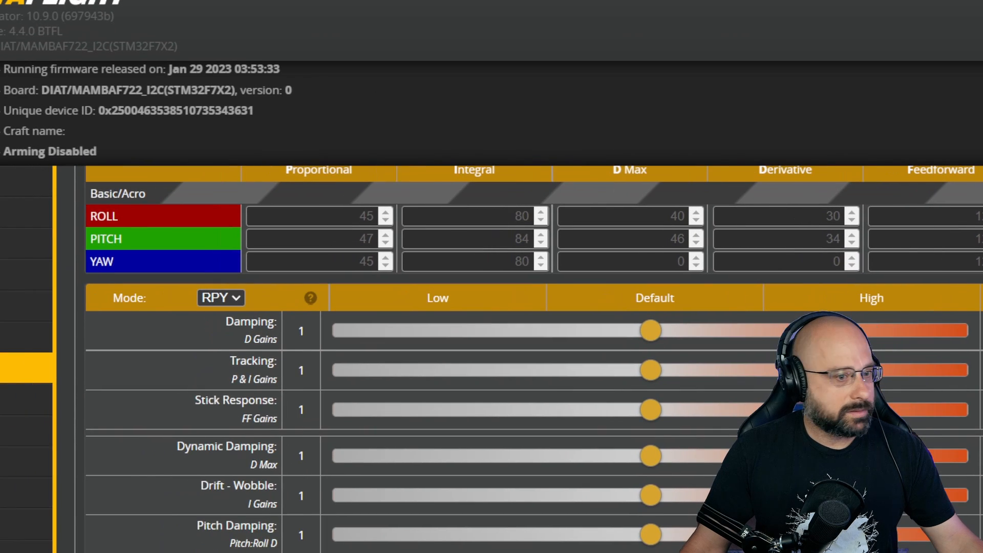
- Keep Profile 1 selected, set its auto-switch Cell Count to 1S, and save
scroll(up, 3)
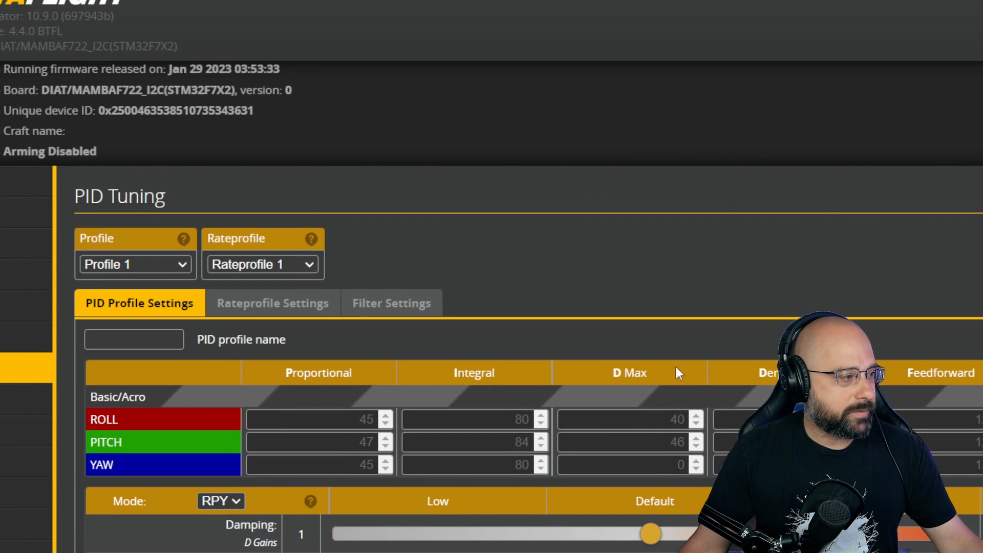
click(134, 265)
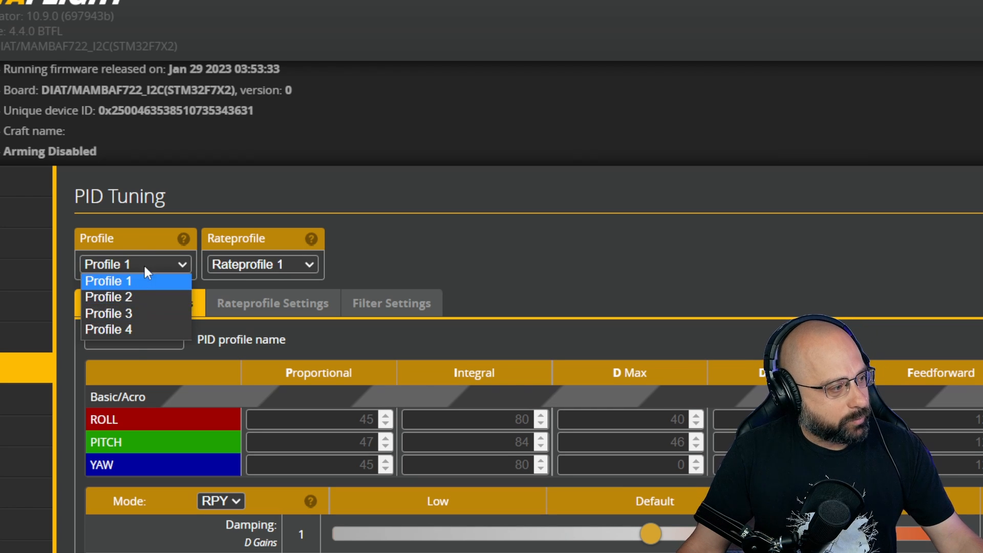
click(109, 280)
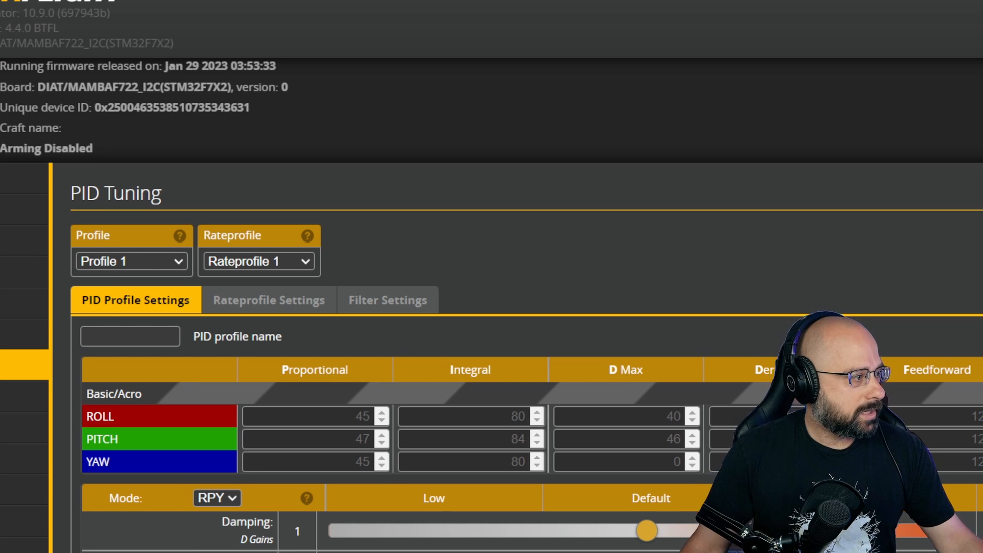
scroll(down, 3)
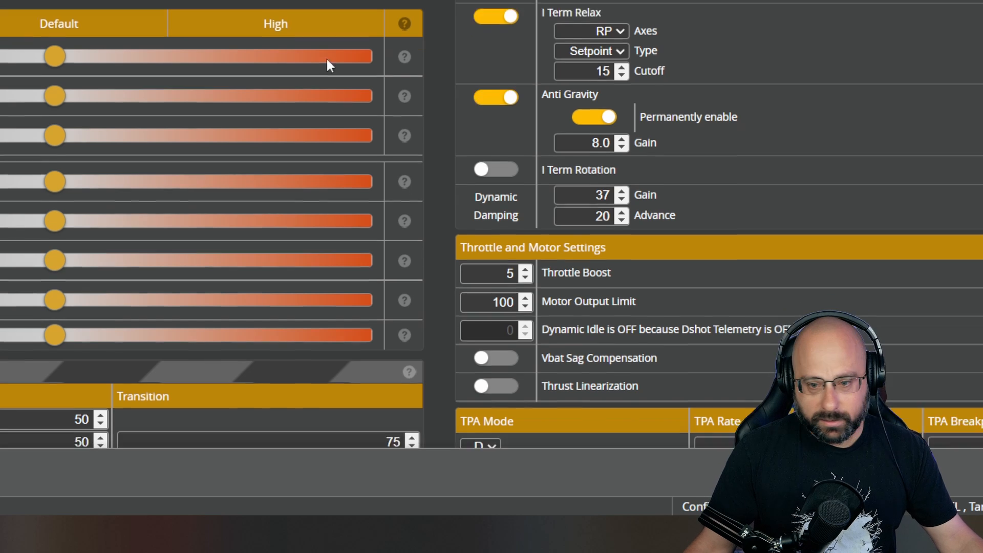
scroll(down, 3)
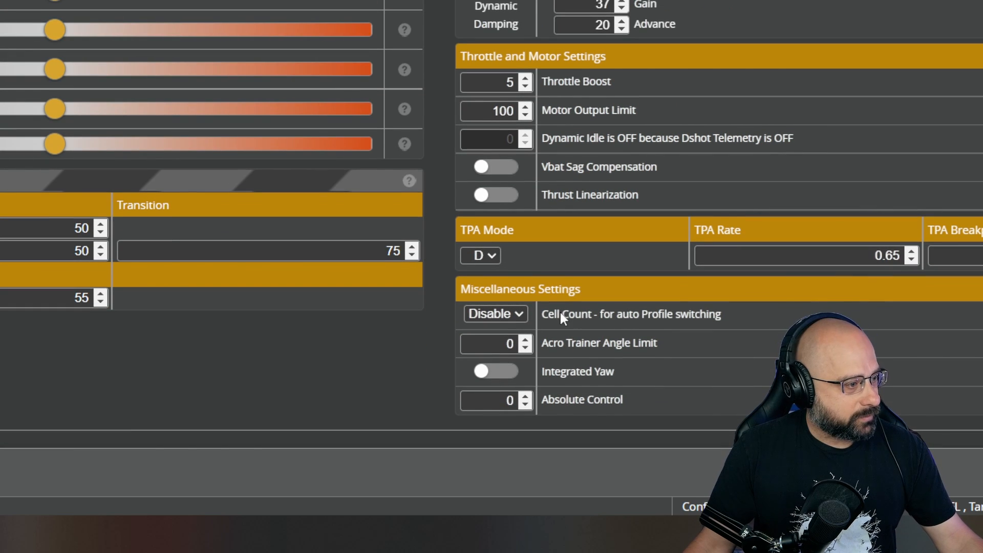
click(494, 313)
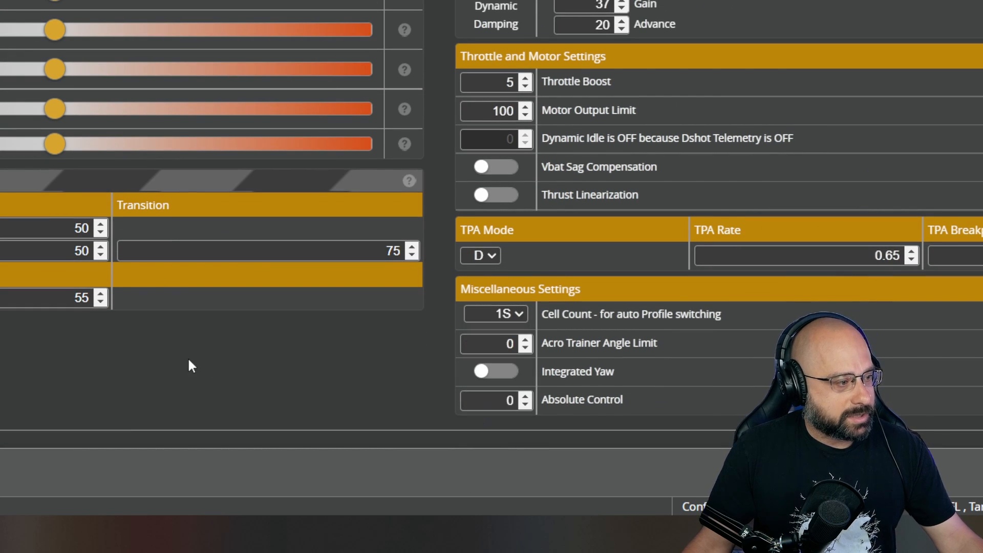
mouse_move(307, 347)
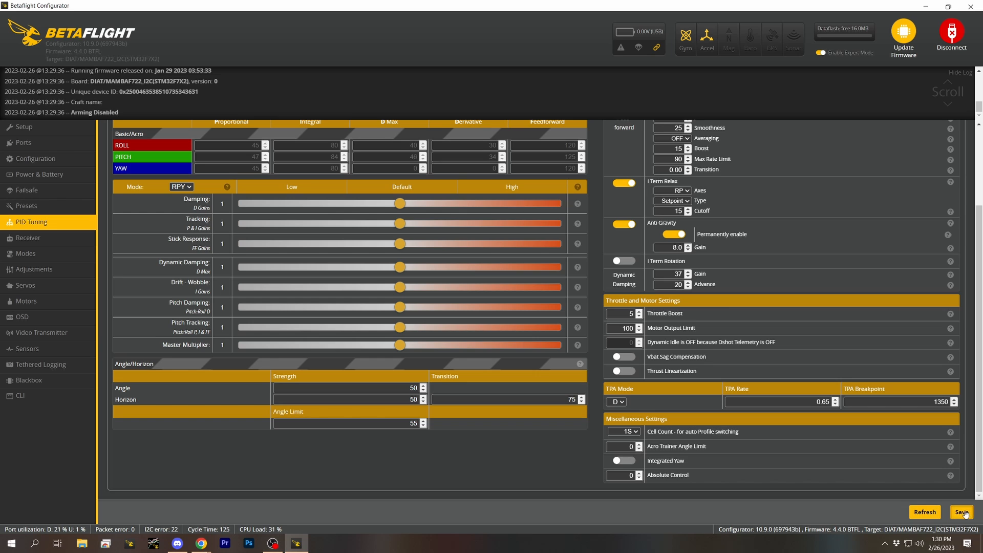
click(963, 511)
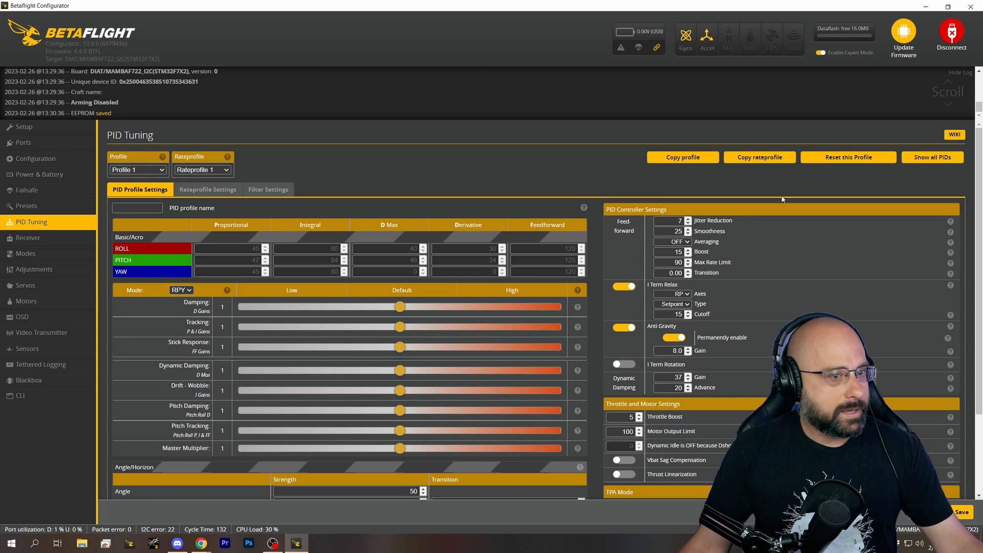
- Copy all of Profile 1's PID values onto Profile 2 with Copy profile
click(137, 169)
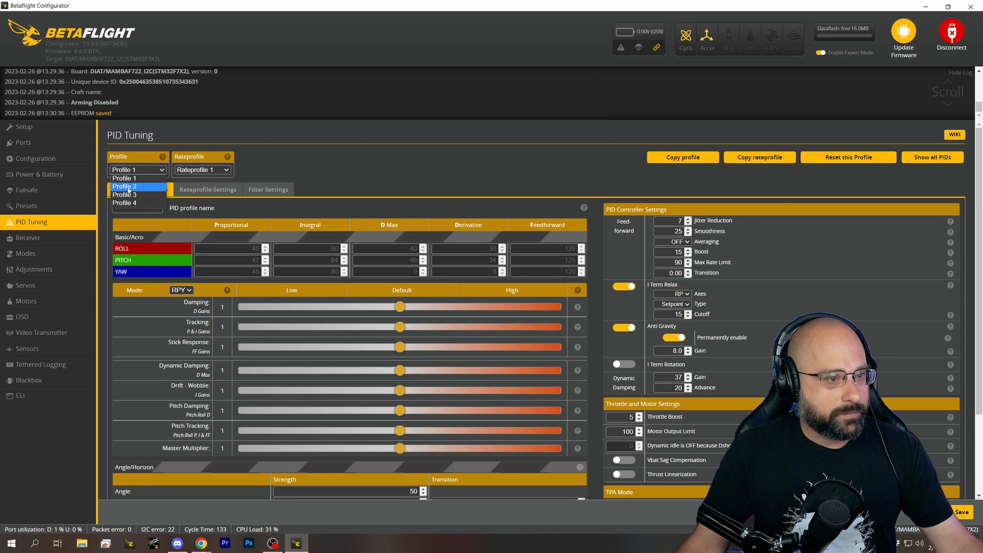
click(124, 186)
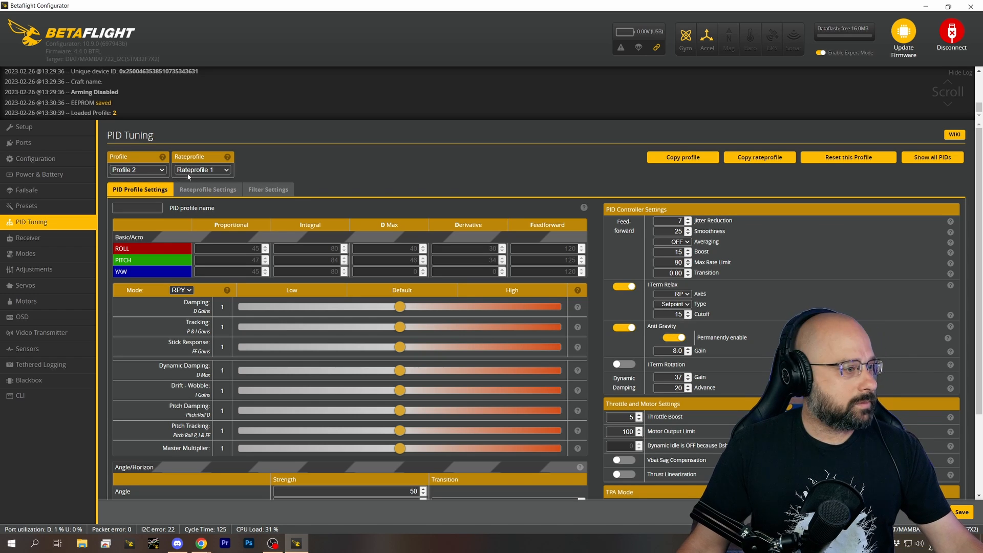
click(682, 156)
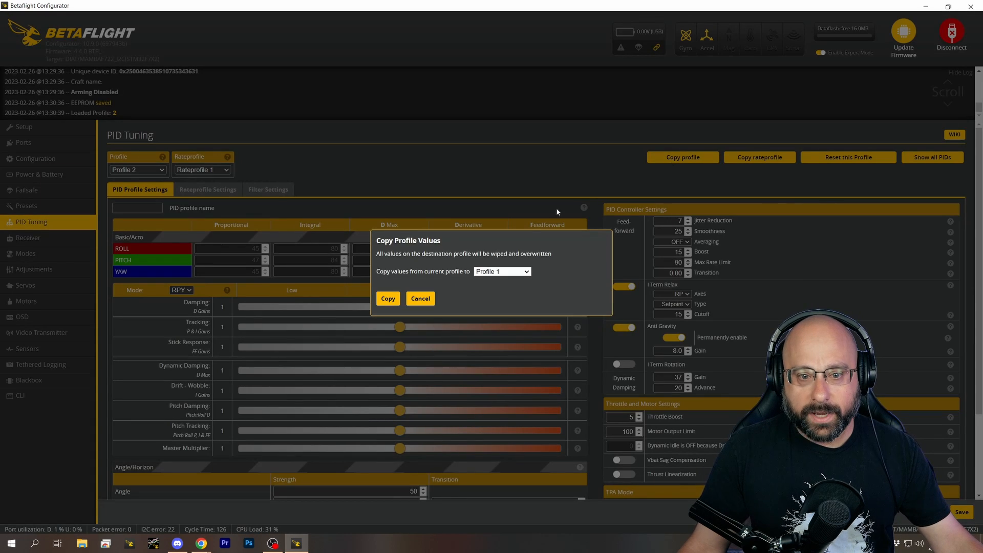
click(137, 170)
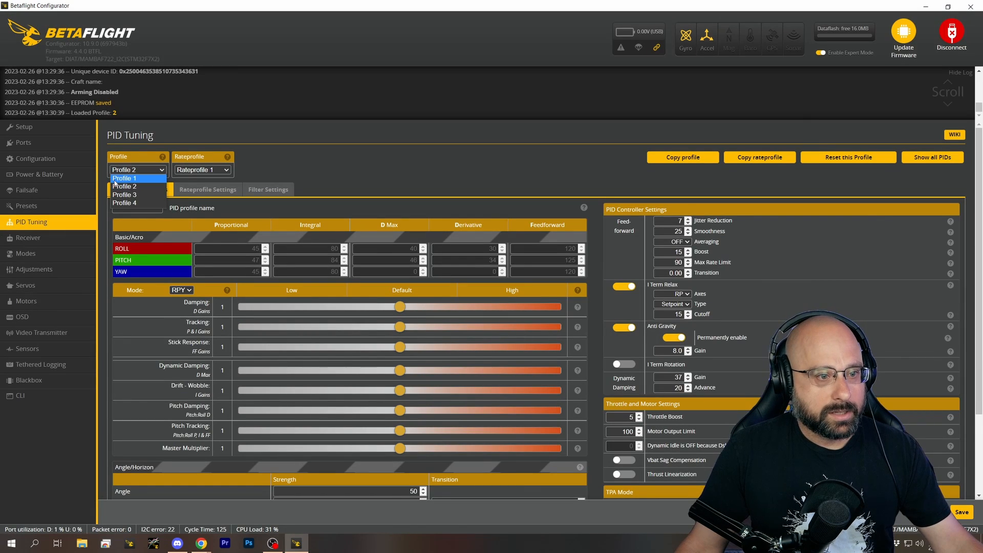
click(123, 178)
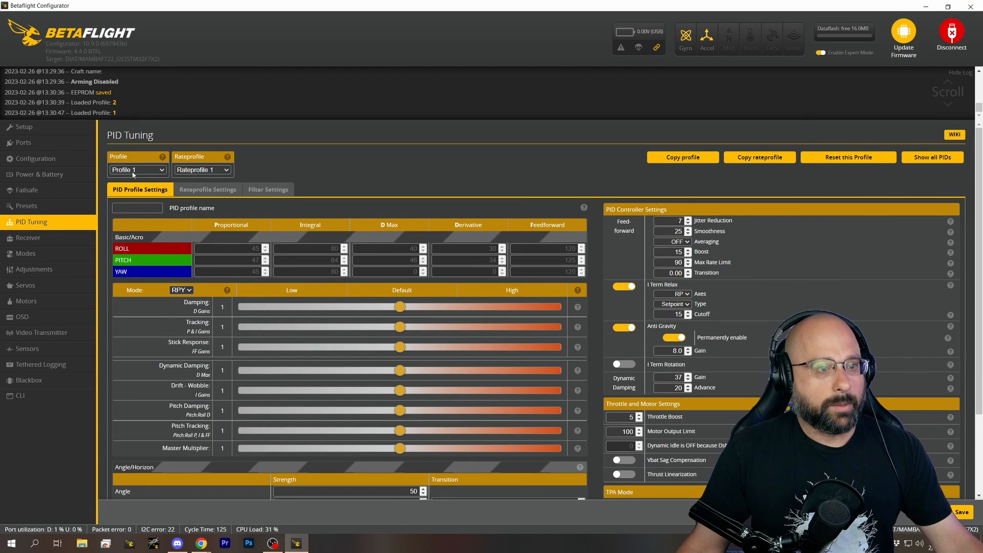
click(682, 156)
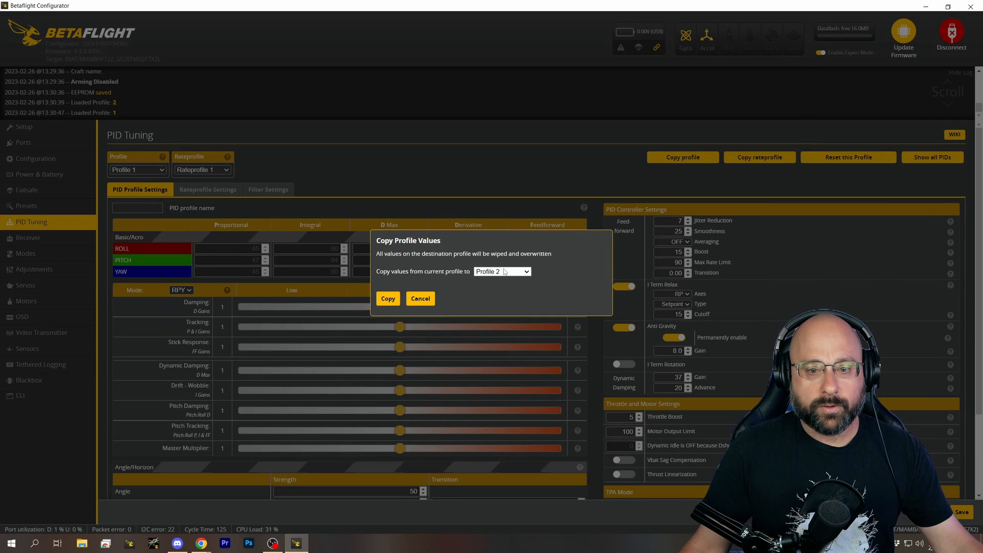
mouse_move(505, 272)
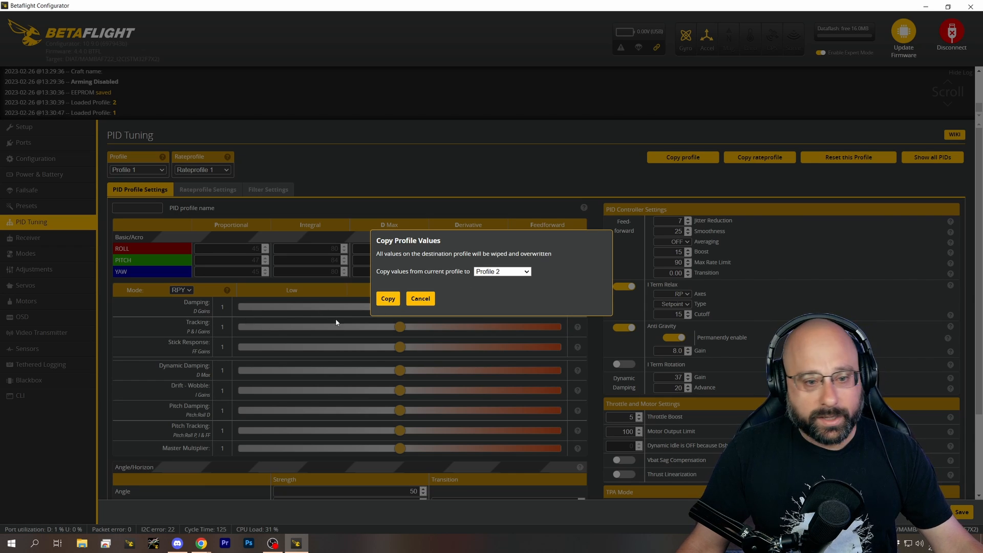
click(387, 298)
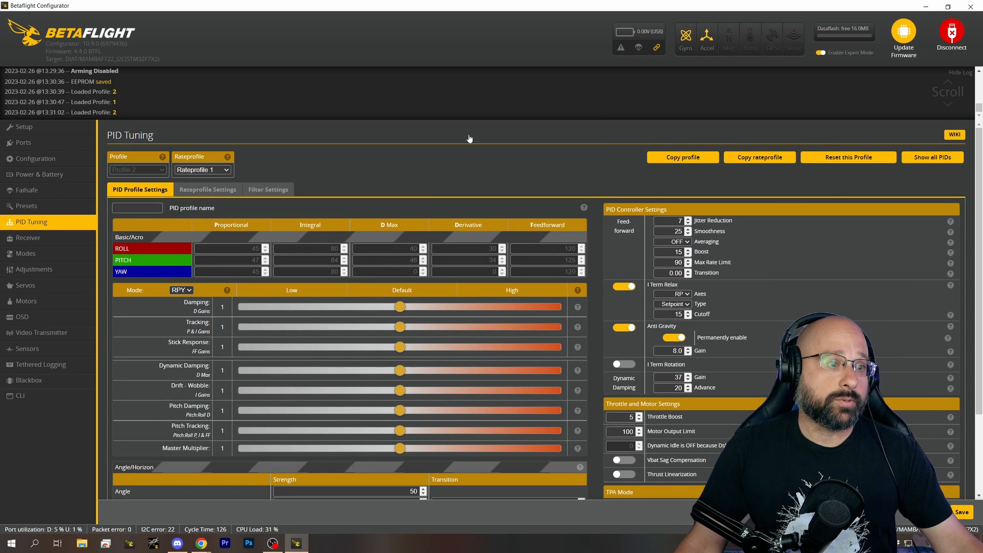
- Set Profile 2's auto-switching Cell Count to 2S in Miscellaneous Settings
click(137, 169)
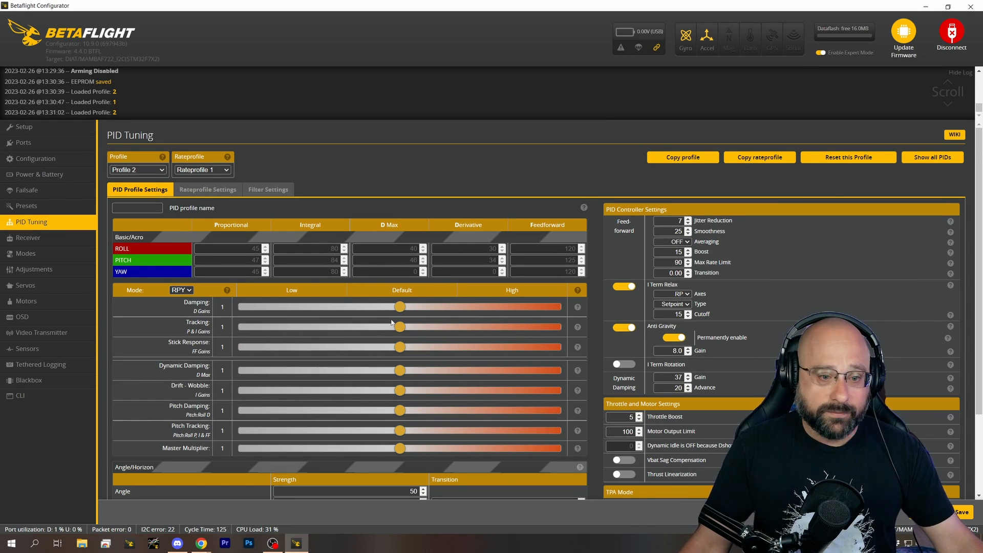
mouse_move(456, 187)
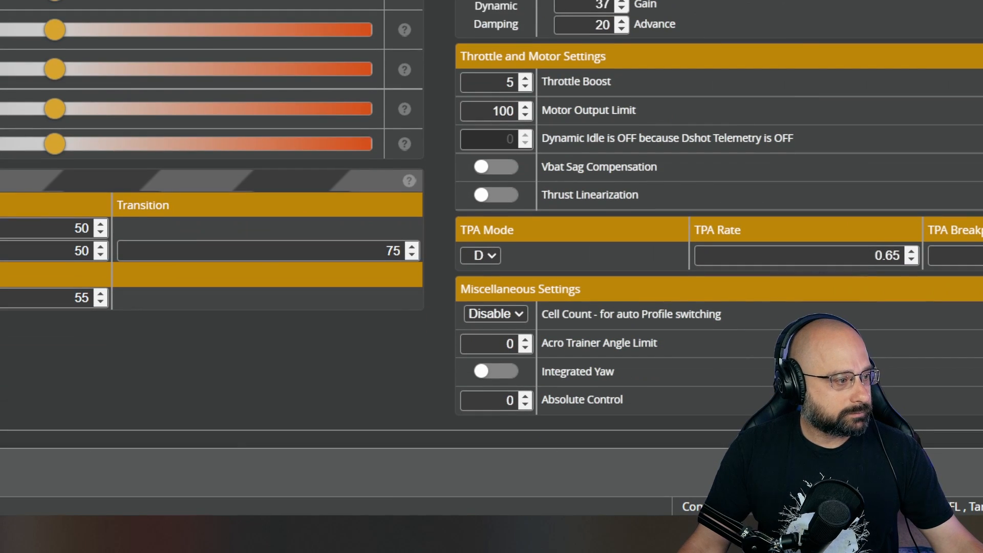
click(494, 313)
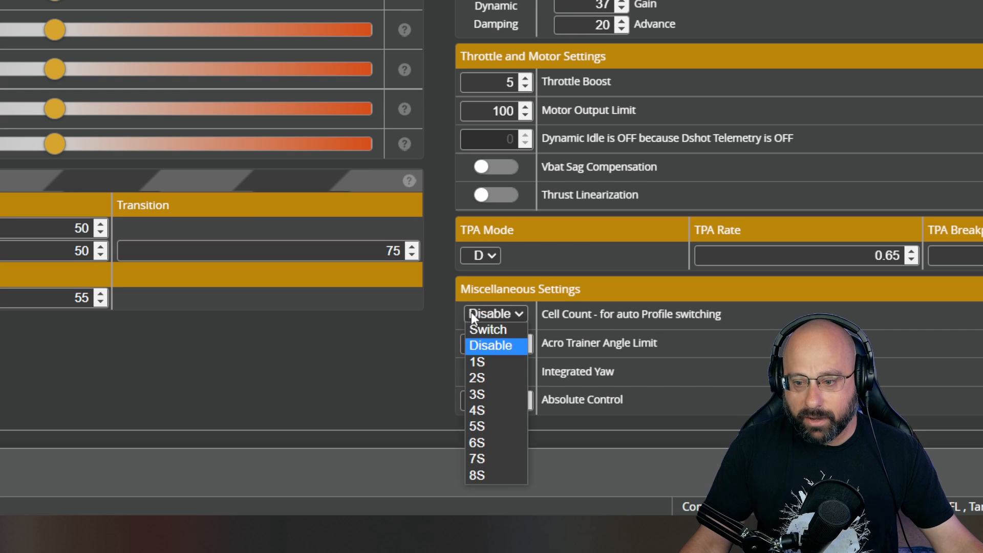
click(477, 377)
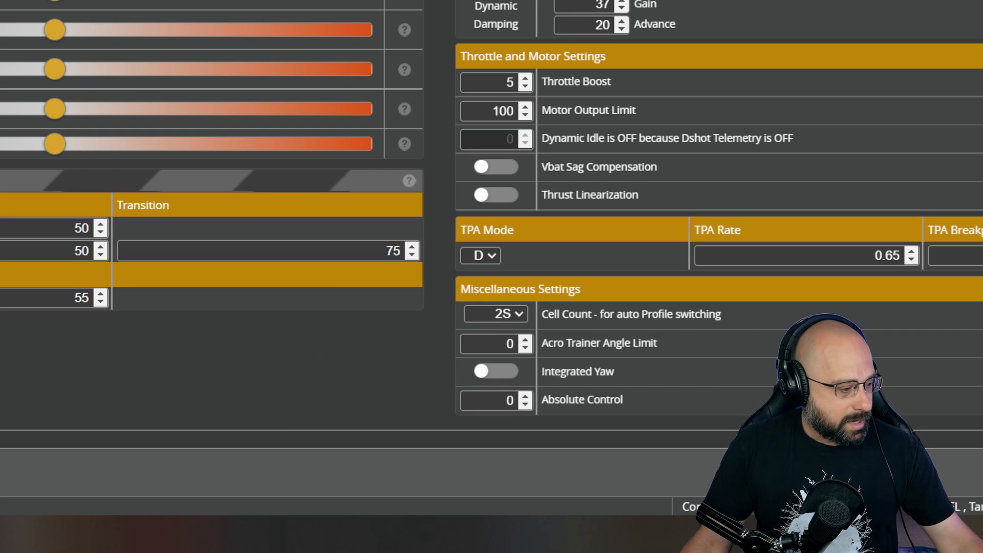
scroll(up, 3)
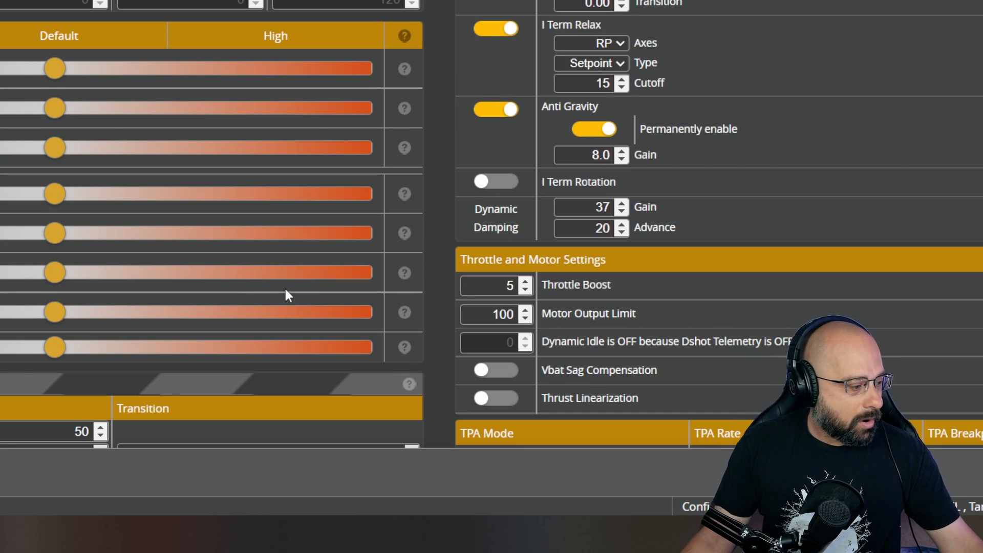
scroll(down, 3)
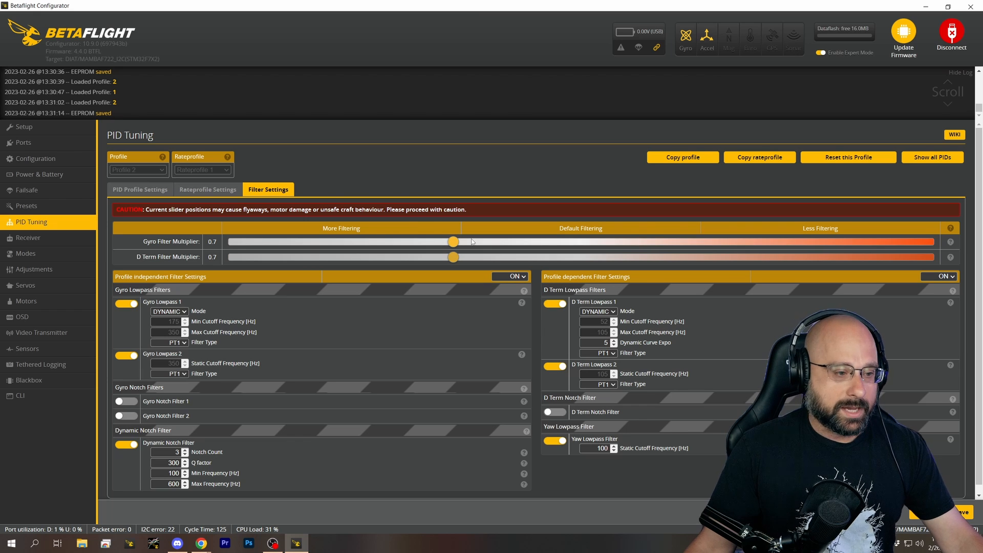
- Drop Profile 2's Master Multiplier slider to 0.5, then view its Filter Settings
click(139, 189)
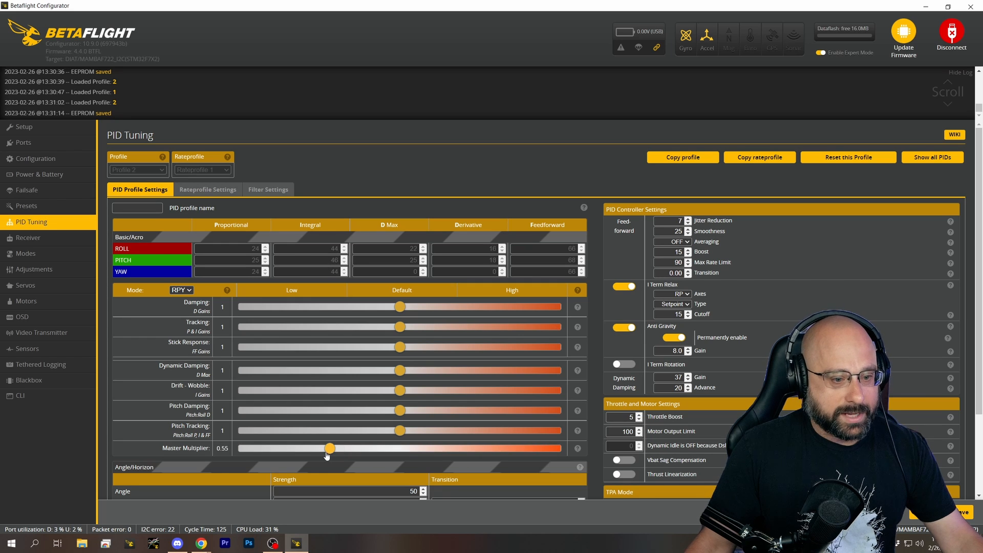
mouse_move(330, 450)
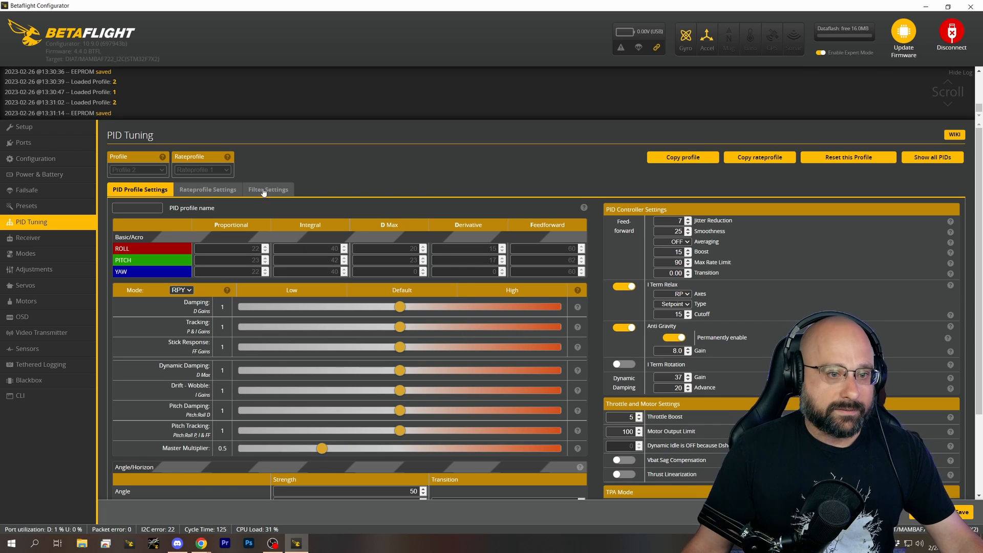
click(268, 189)
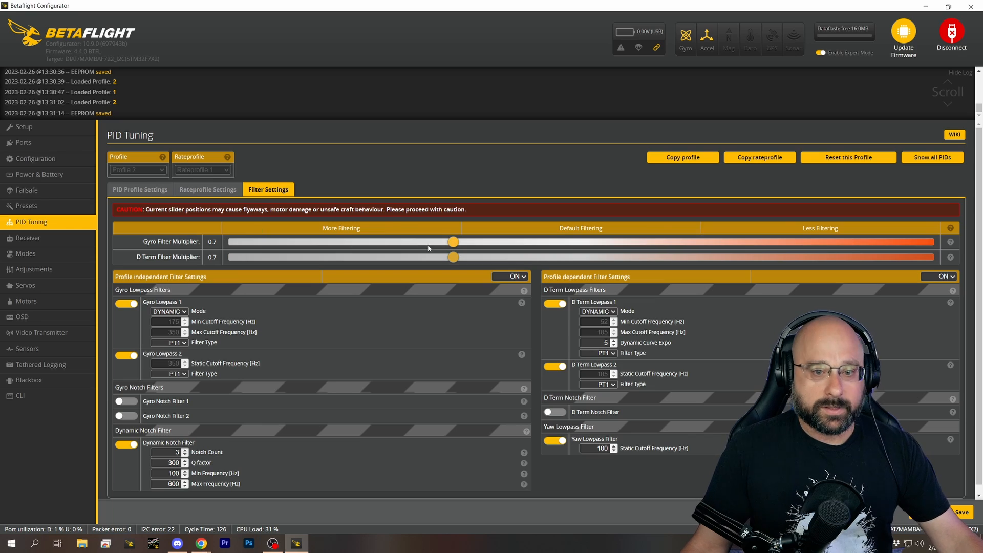